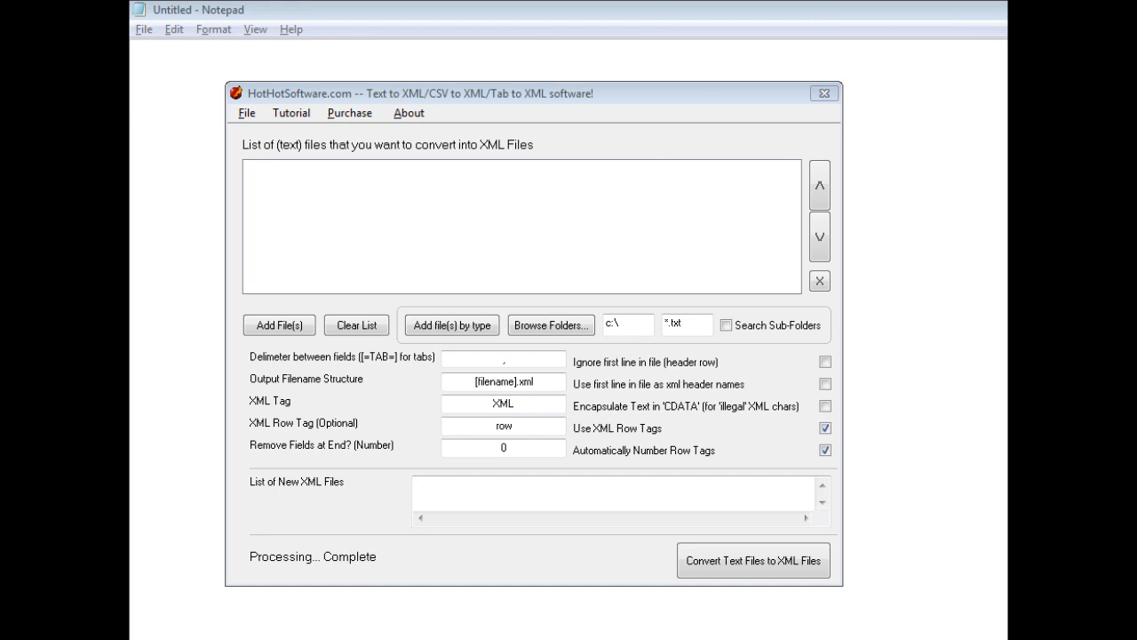
mouse_move(277, 323)
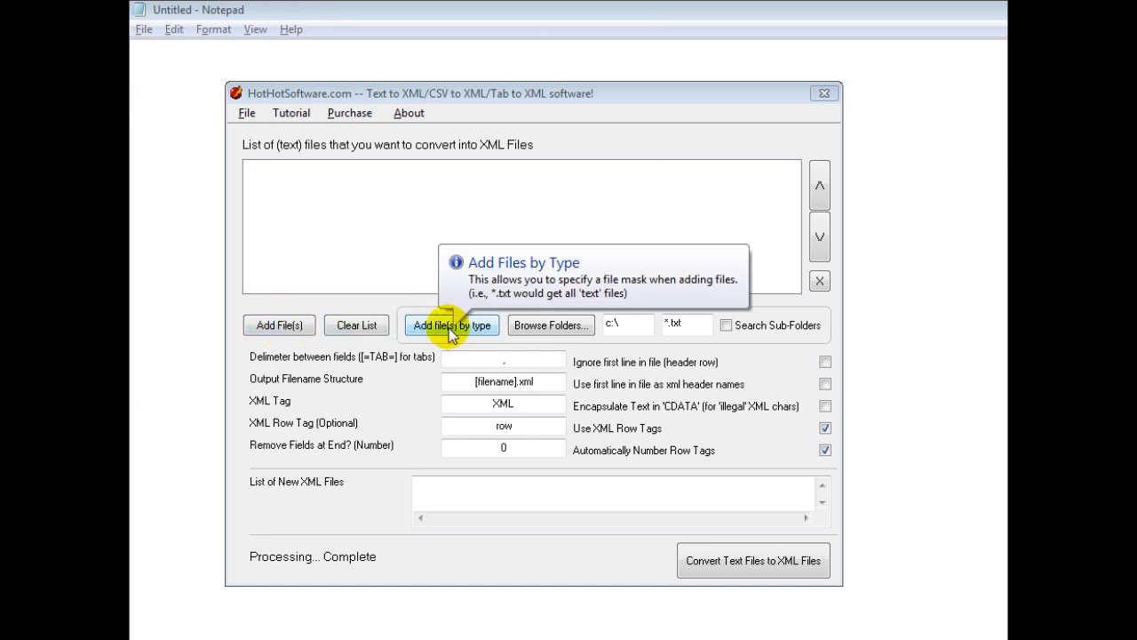
mouse_move(727, 325)
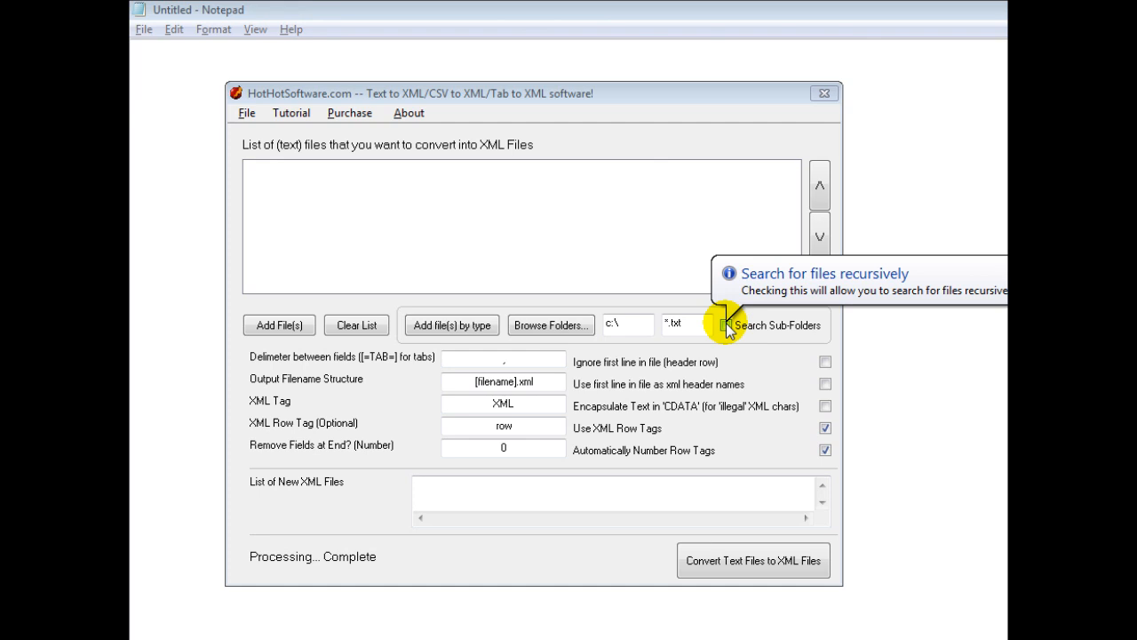
mouse_move(418, 245)
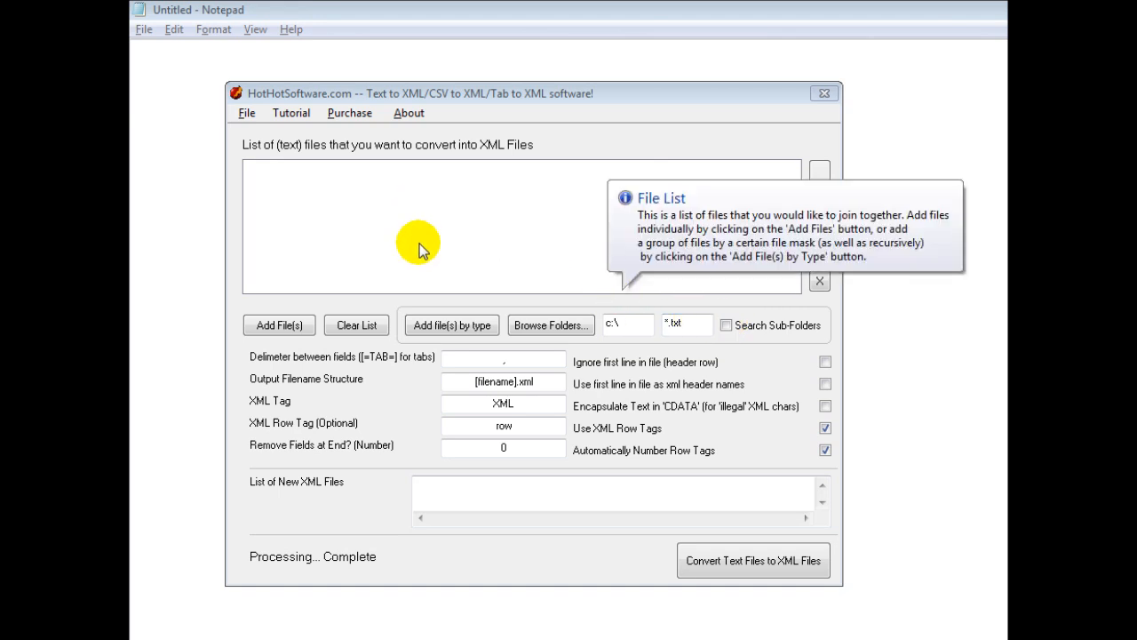
mouse_move(275, 368)
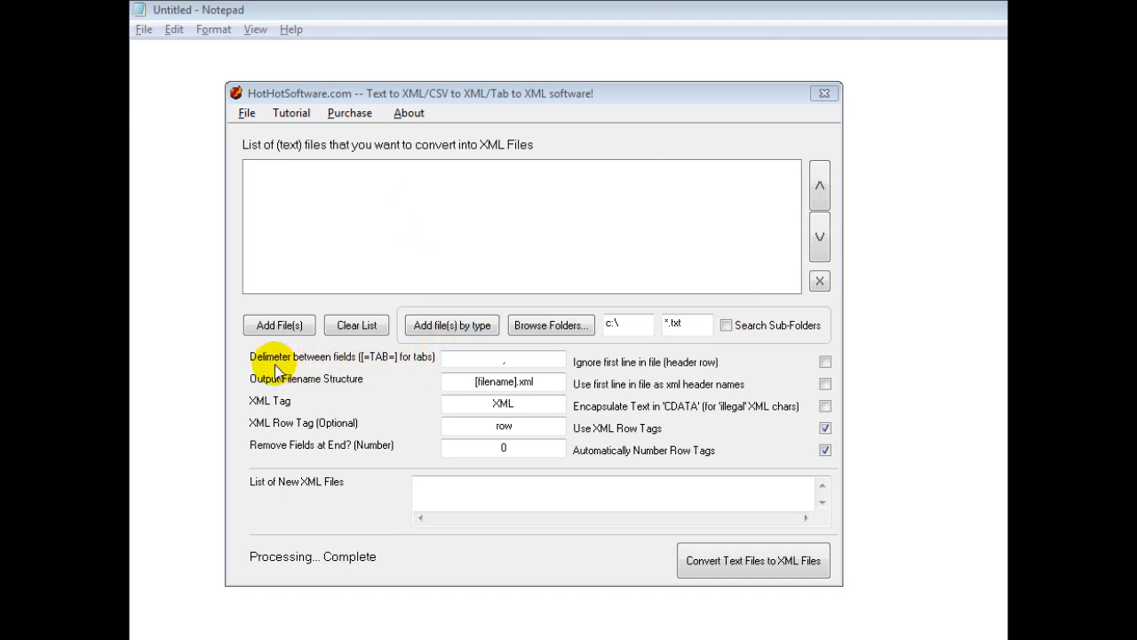
mouse_move(387, 368)
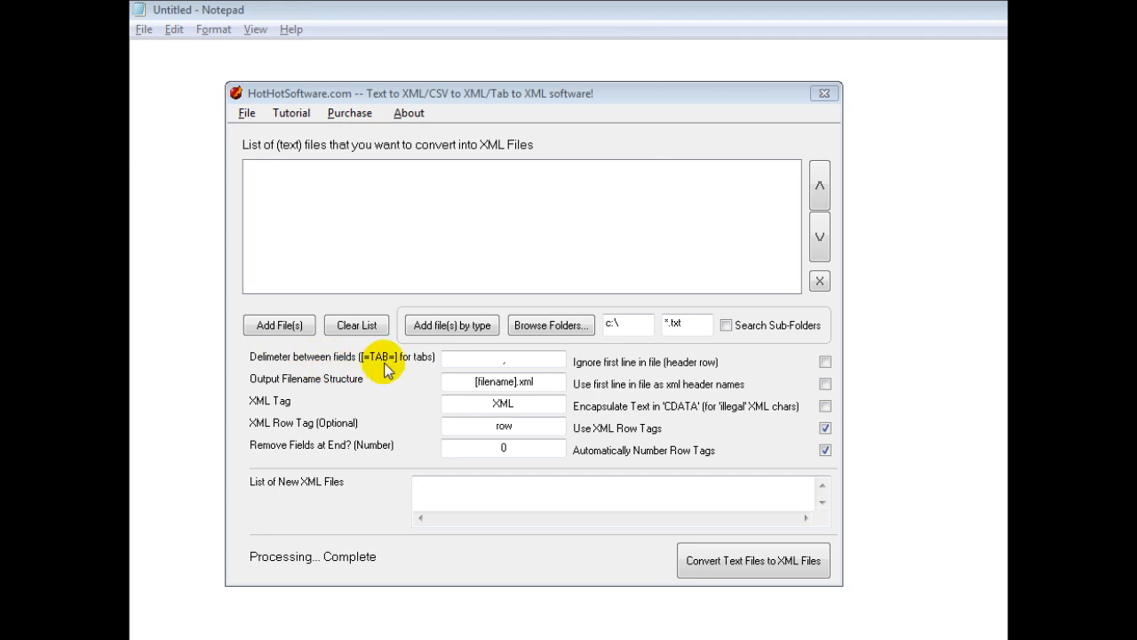
mouse_move(503, 363)
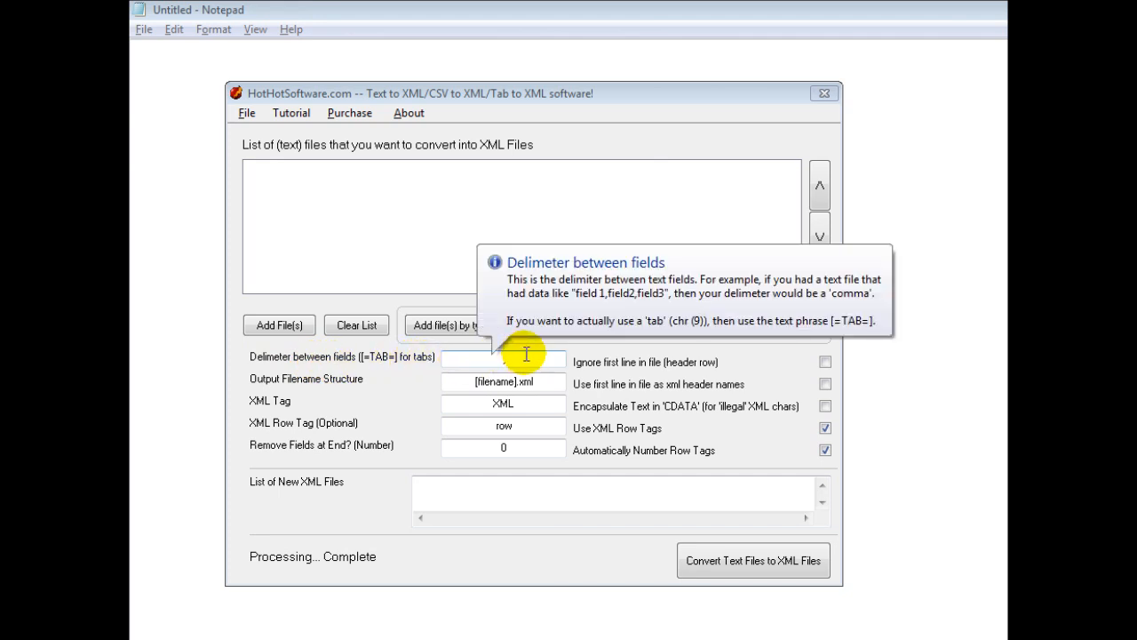
- Select the Output Filename Structure field to change it to [filename]_data.xml
left_click(501, 359)
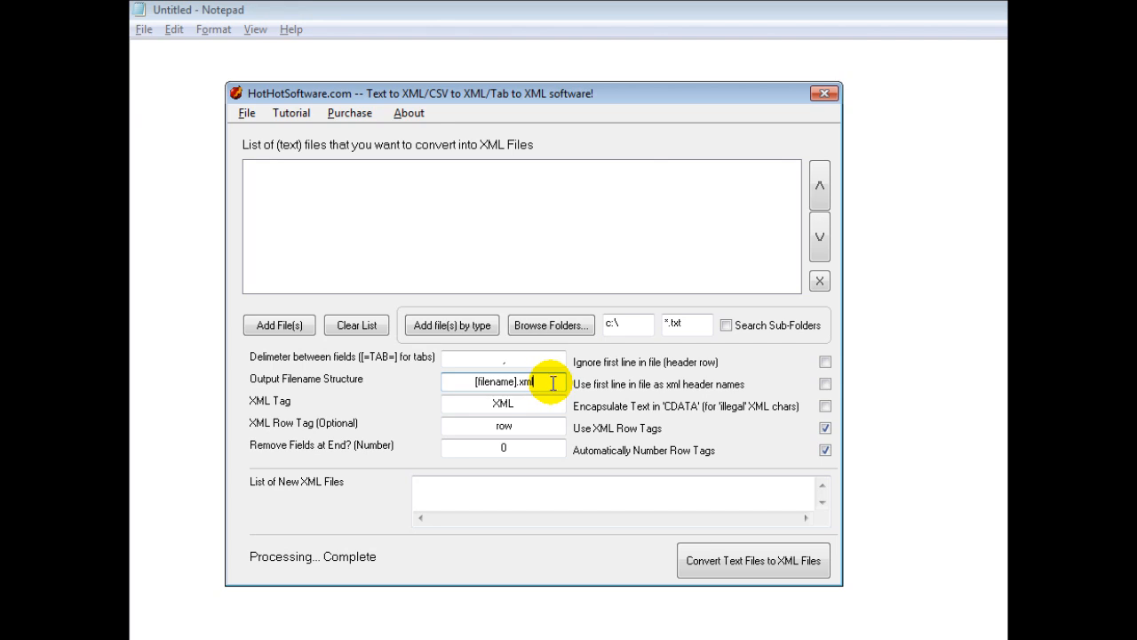
double_click(503, 384)
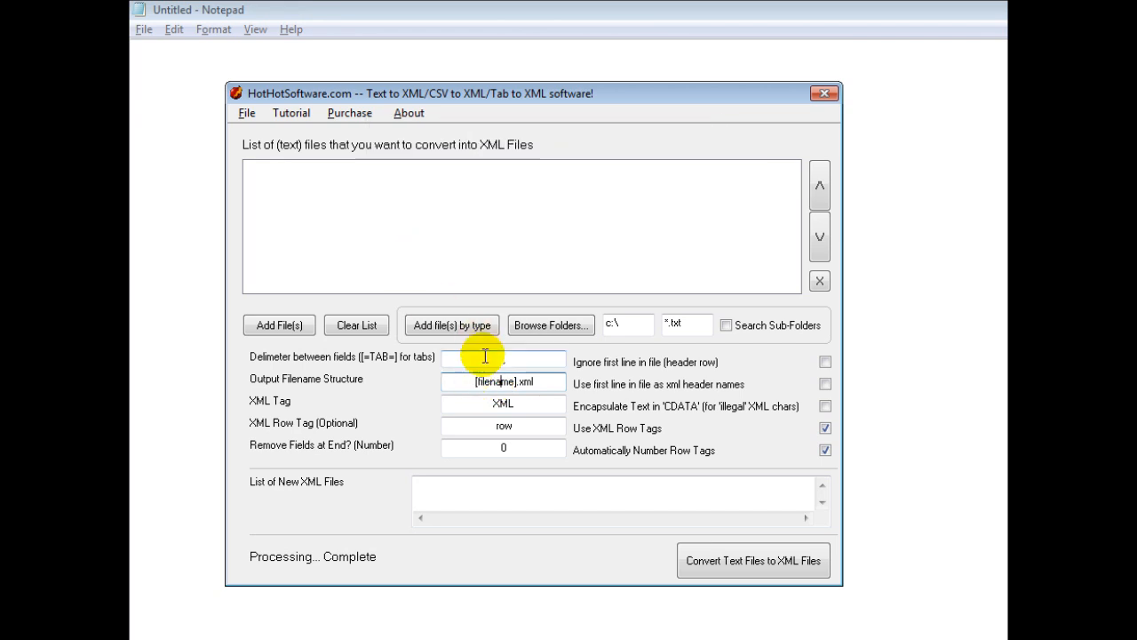
mouse_move(503, 382)
type("_data")
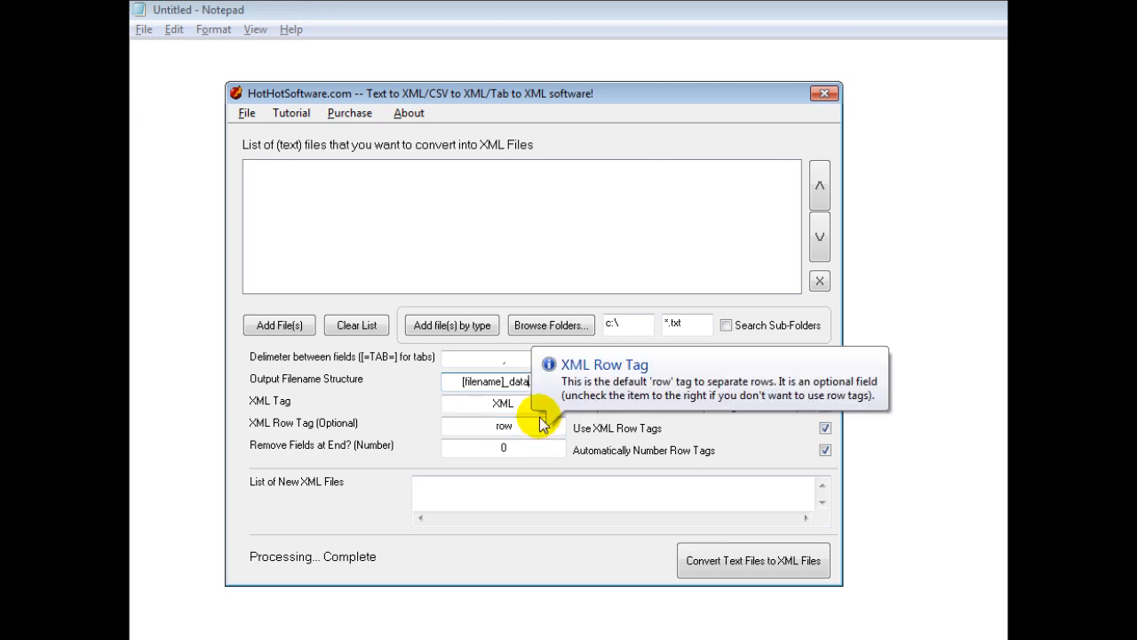
mouse_move(364, 431)
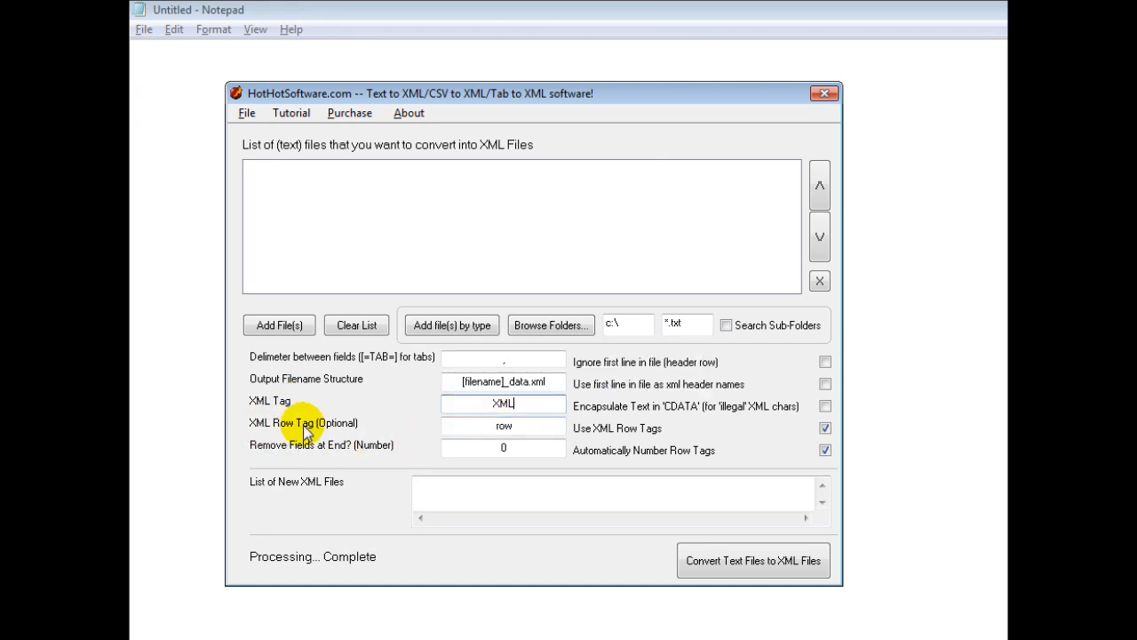
mouse_move(368, 473)
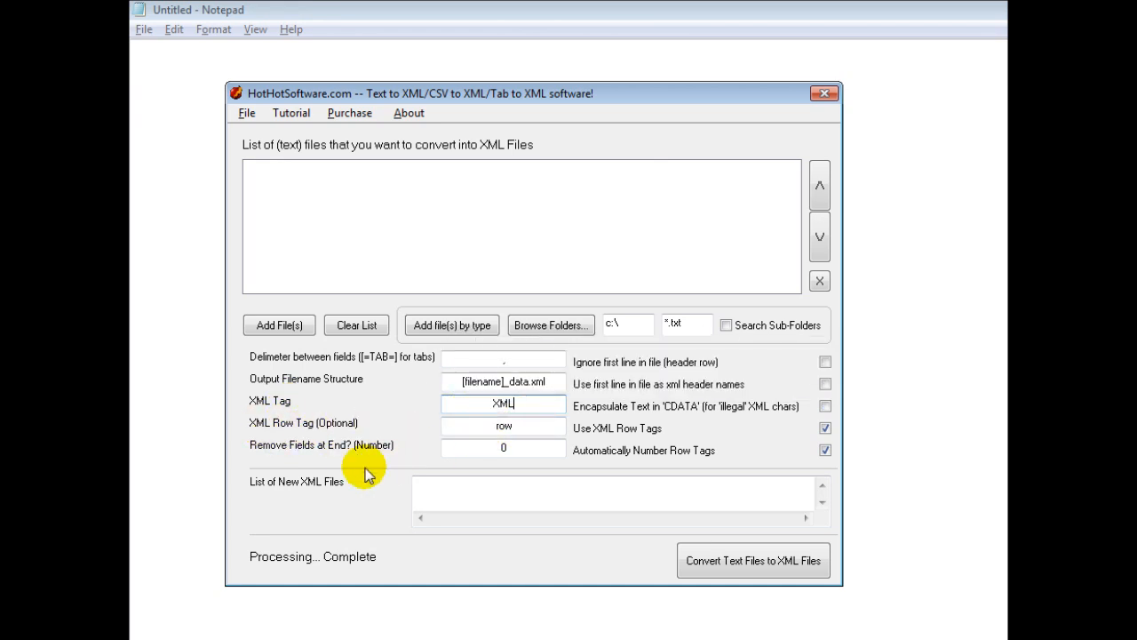
mouse_move(287, 458)
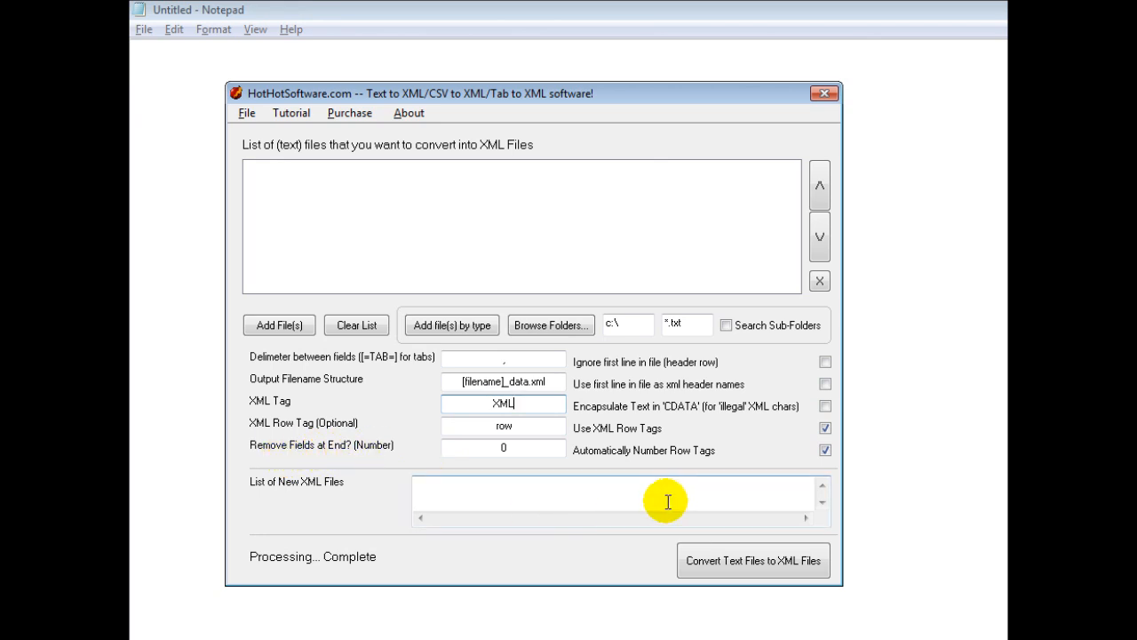
mouse_move(636, 362)
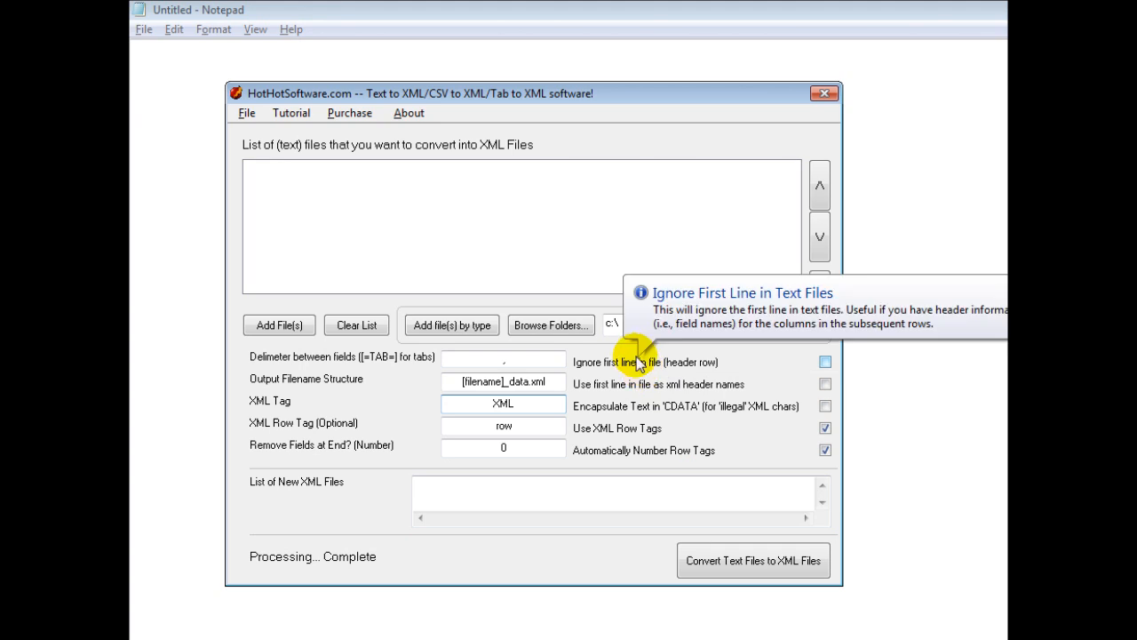
mouse_move(629, 411)
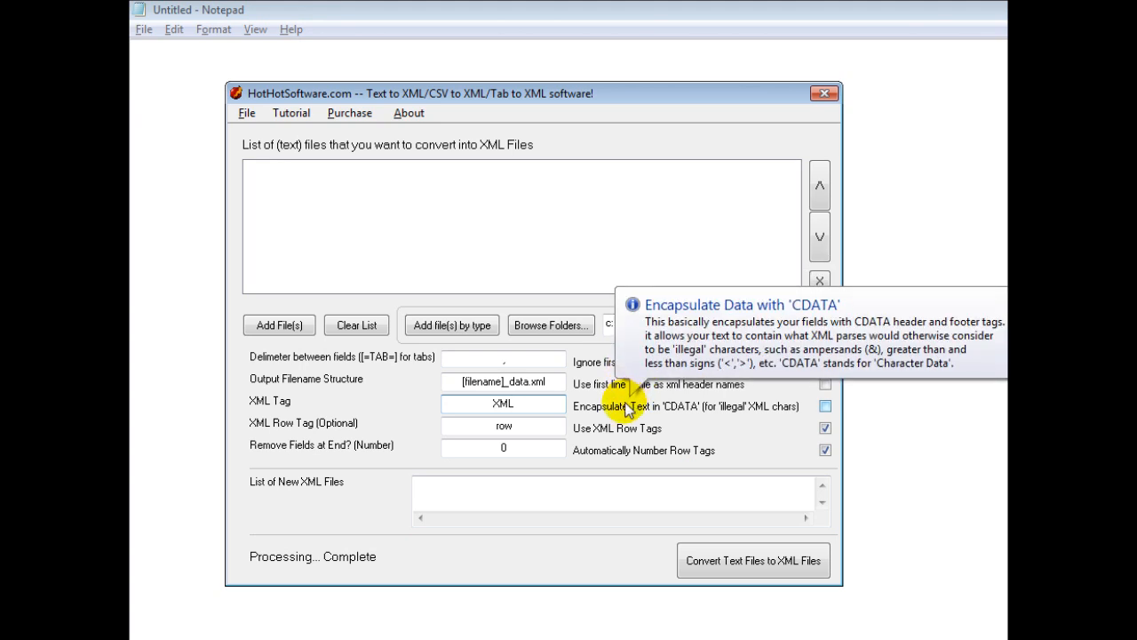
mouse_move(656, 412)
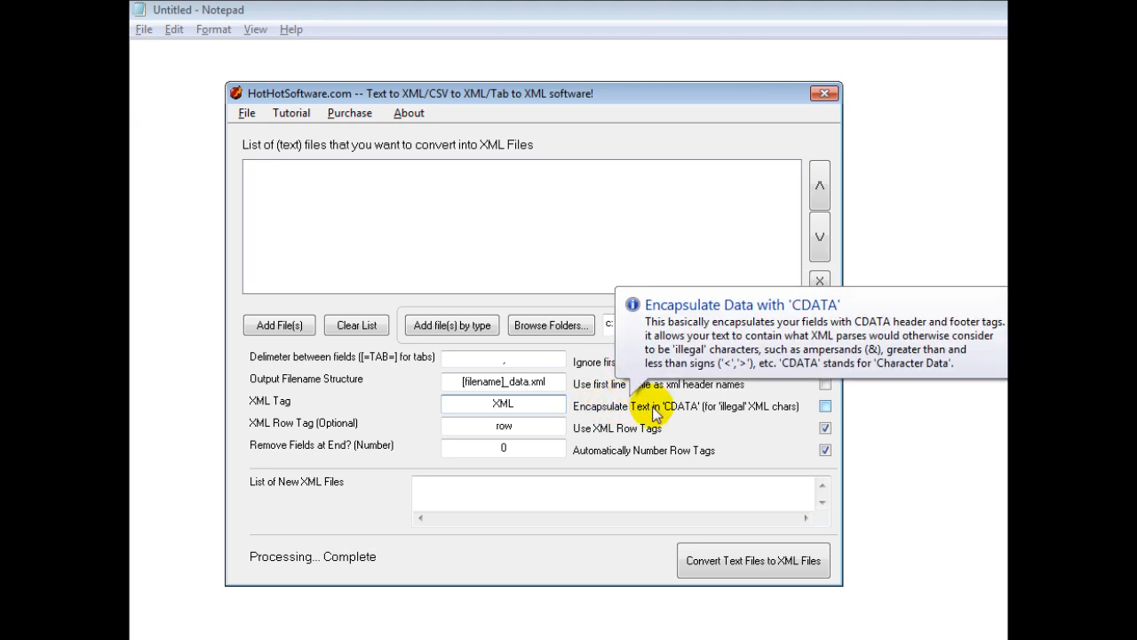
mouse_move(708, 416)
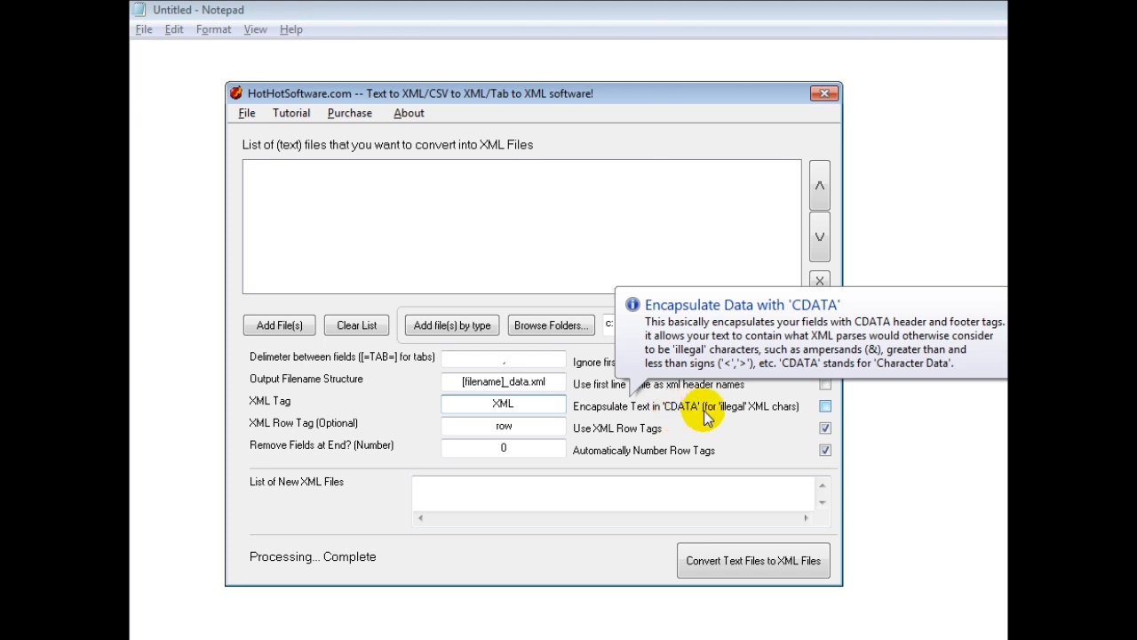
mouse_move(679, 416)
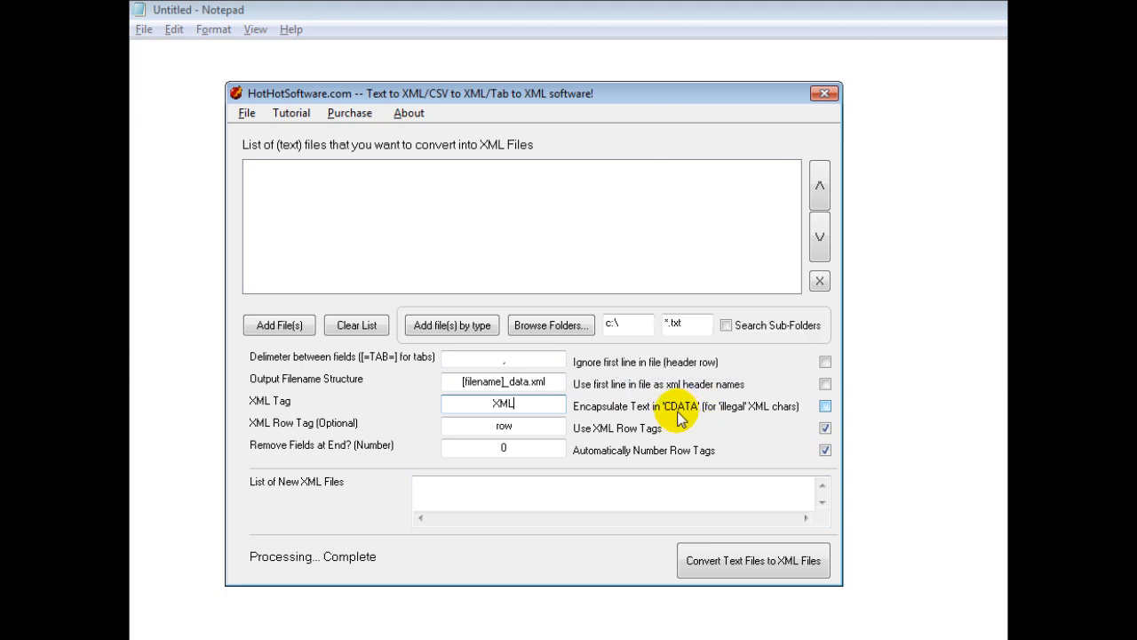